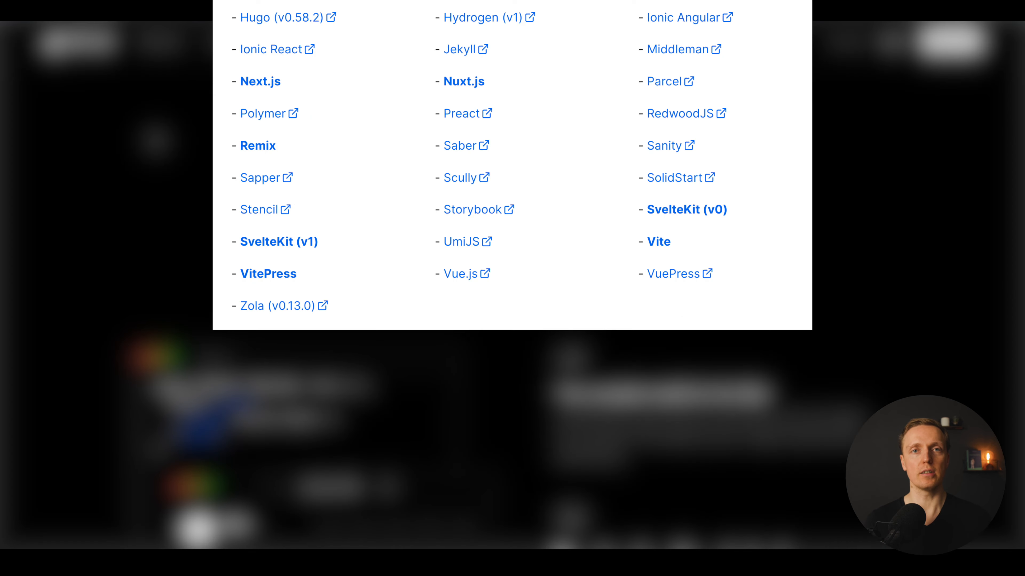
- Scroll through the Vercel pricing page and highlight the Pro plan's 1 TB bandwidth value
scroll(down, 3)
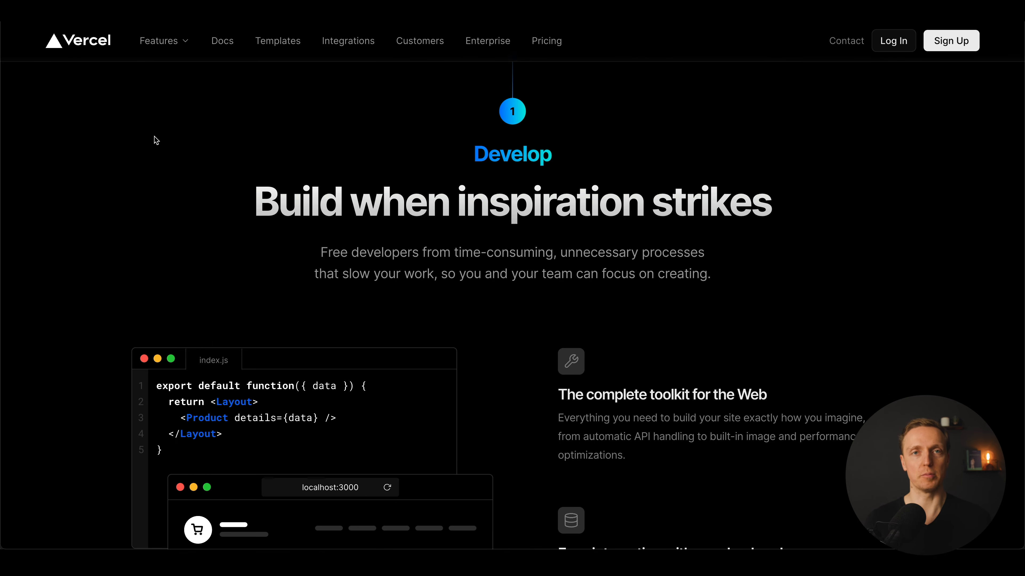
scroll(down, 3)
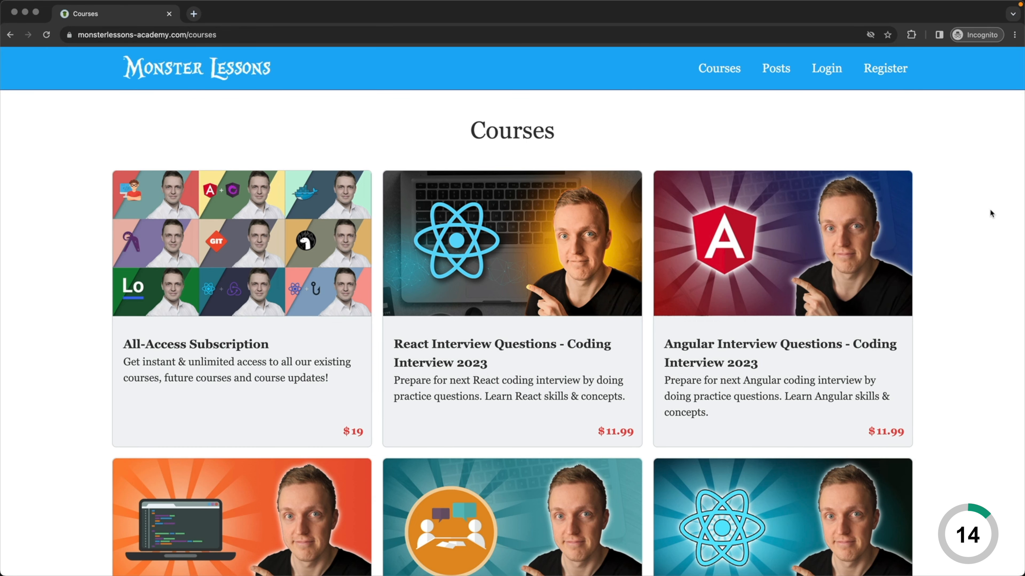
scroll(down, 3)
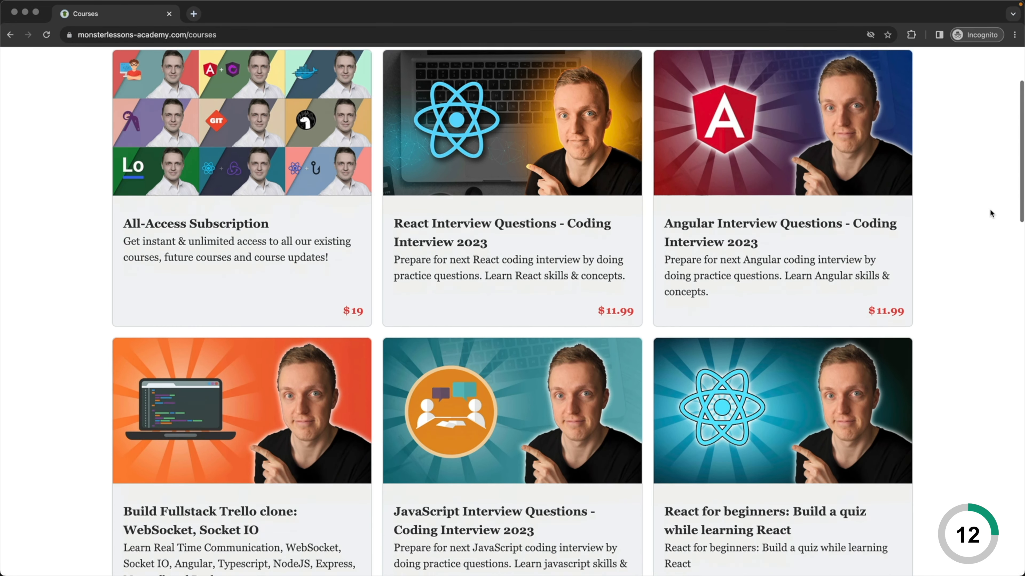
scroll(down, 3)
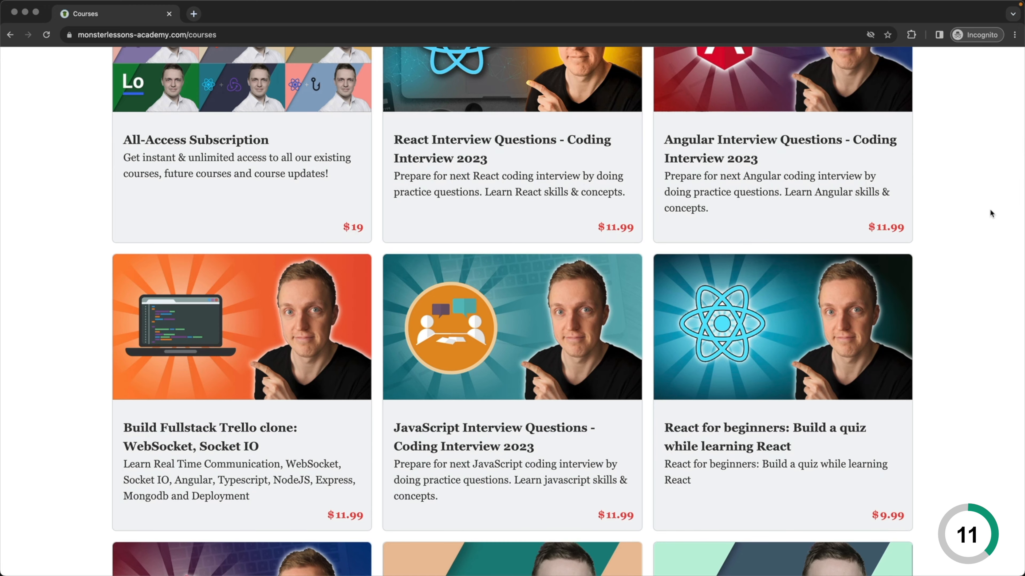
scroll(down, 3)
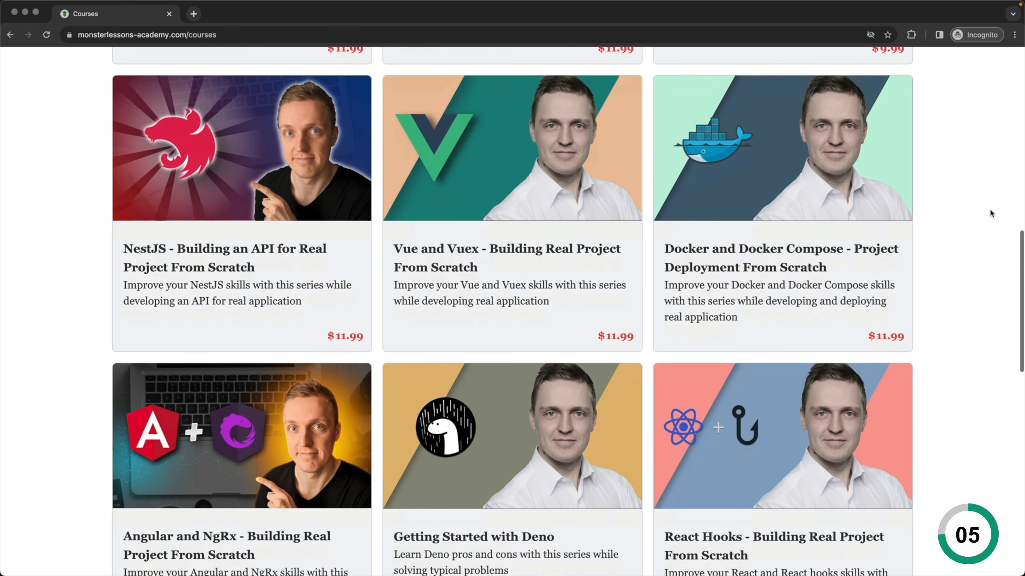
scroll(down, 3)
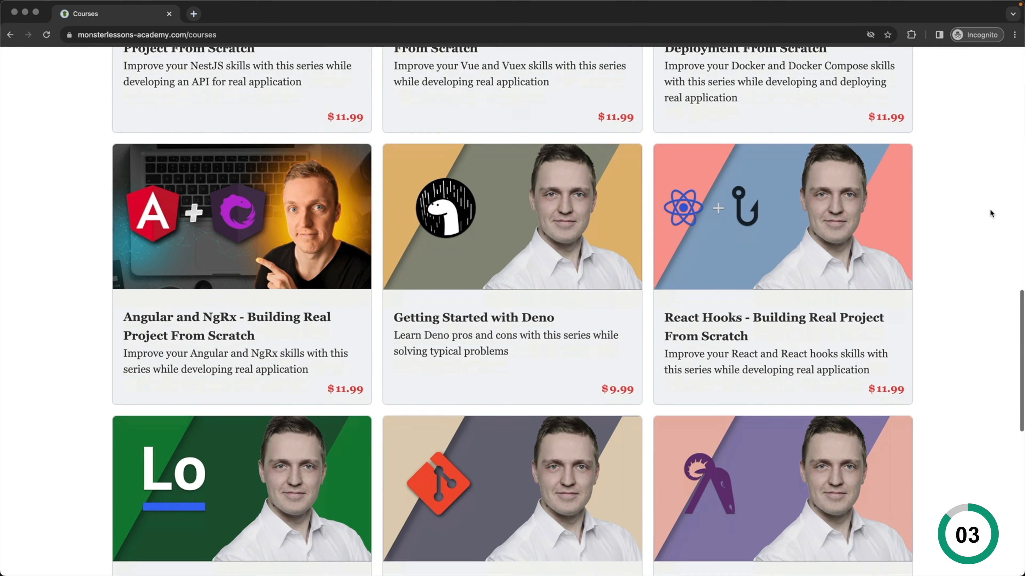
scroll(down, 3)
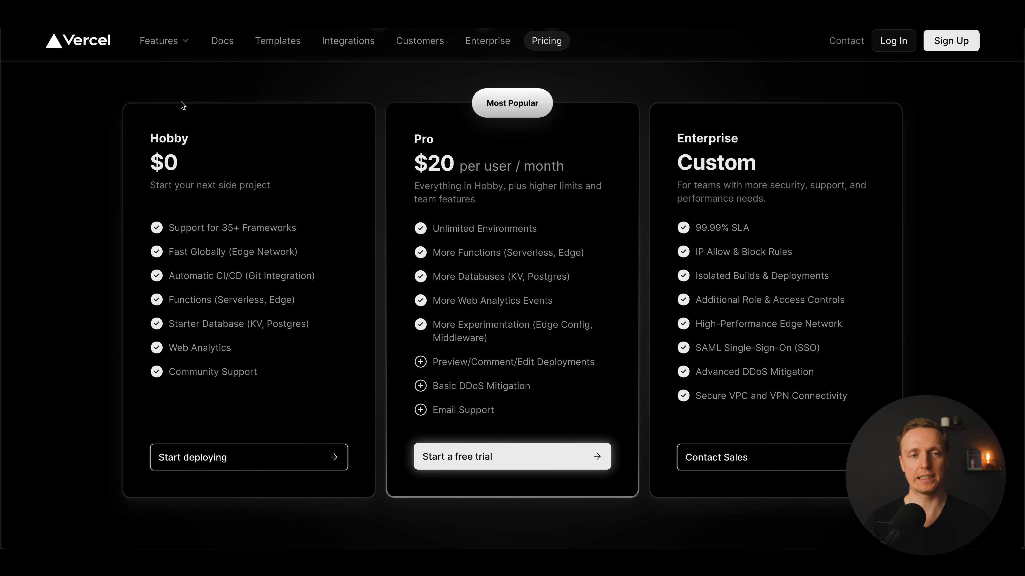
mouse_move(417, 148)
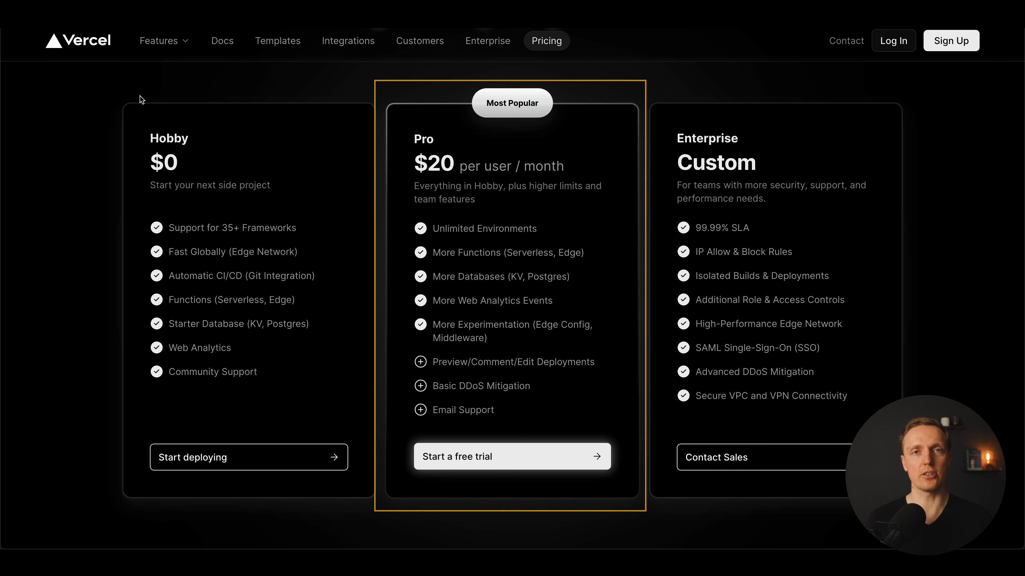
scroll(down, 3)
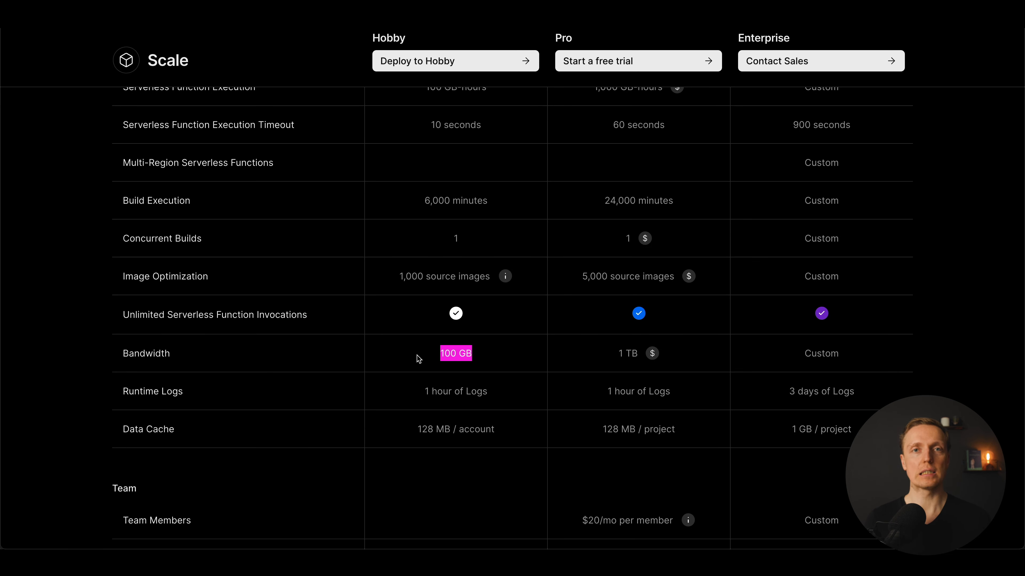
mouse_move(588, 355)
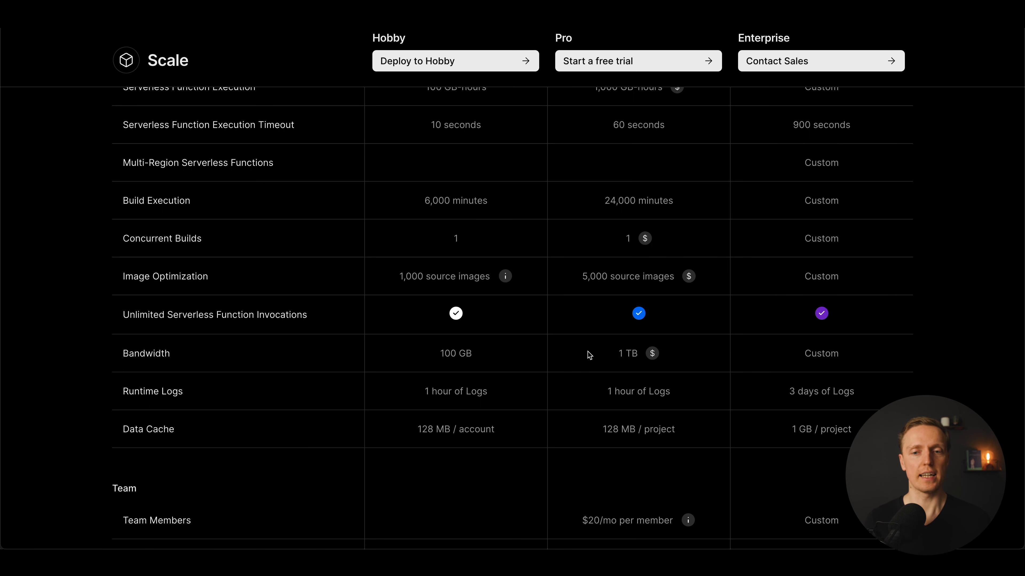
double_click(626, 353)
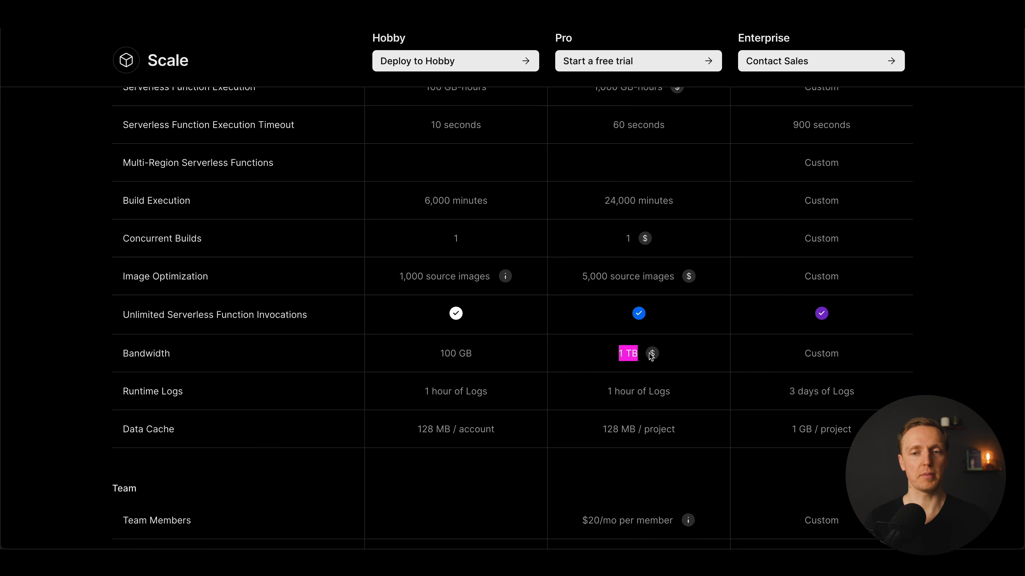
mouse_move(651, 353)
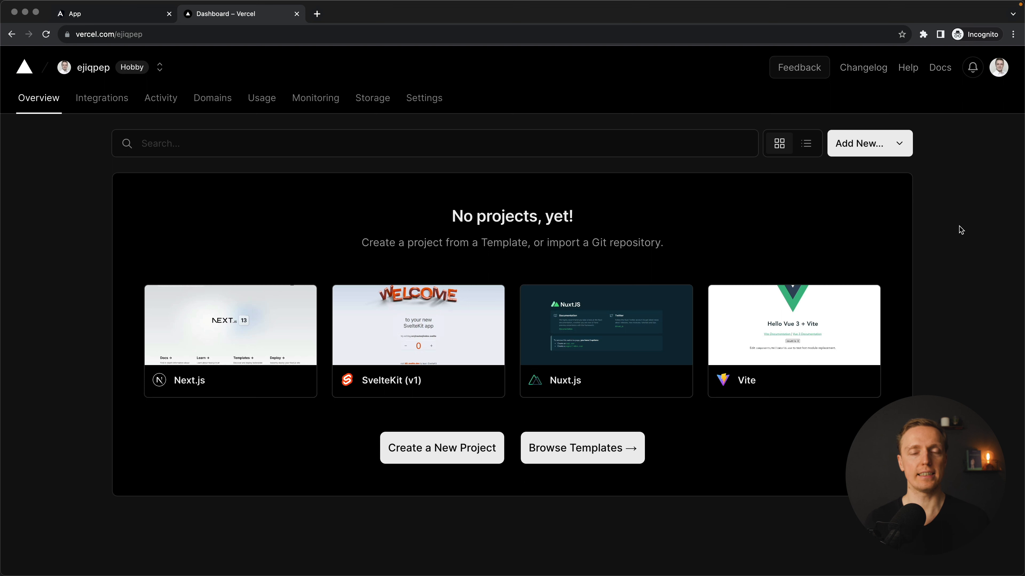
mouse_move(265, 210)
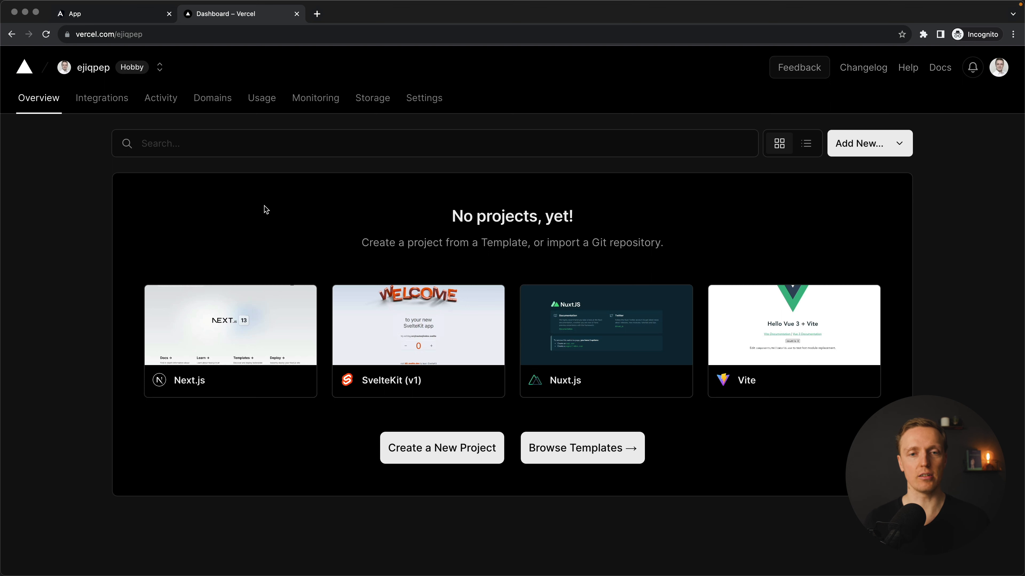
mouse_move(417, 325)
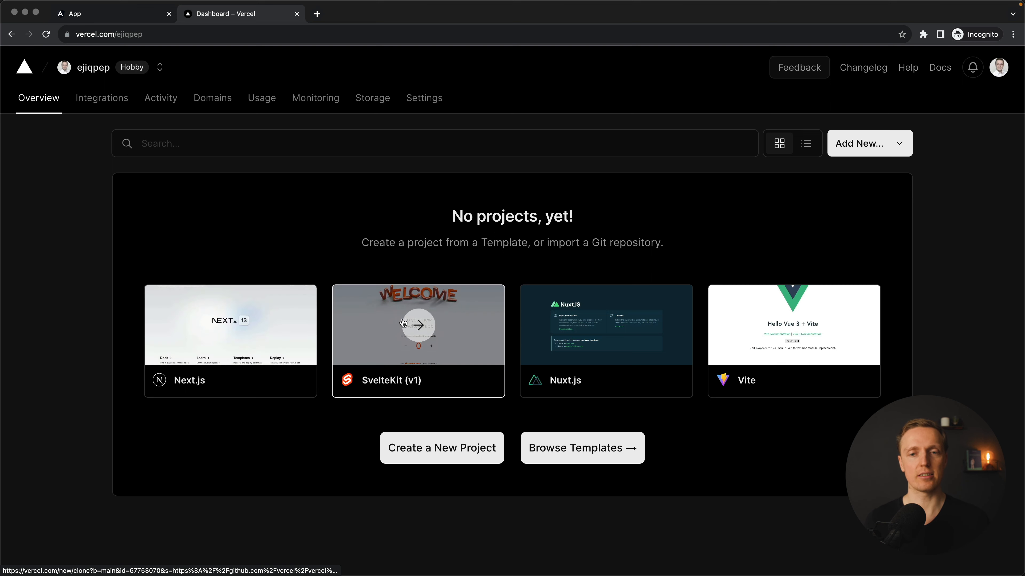
mouse_move(943, 312)
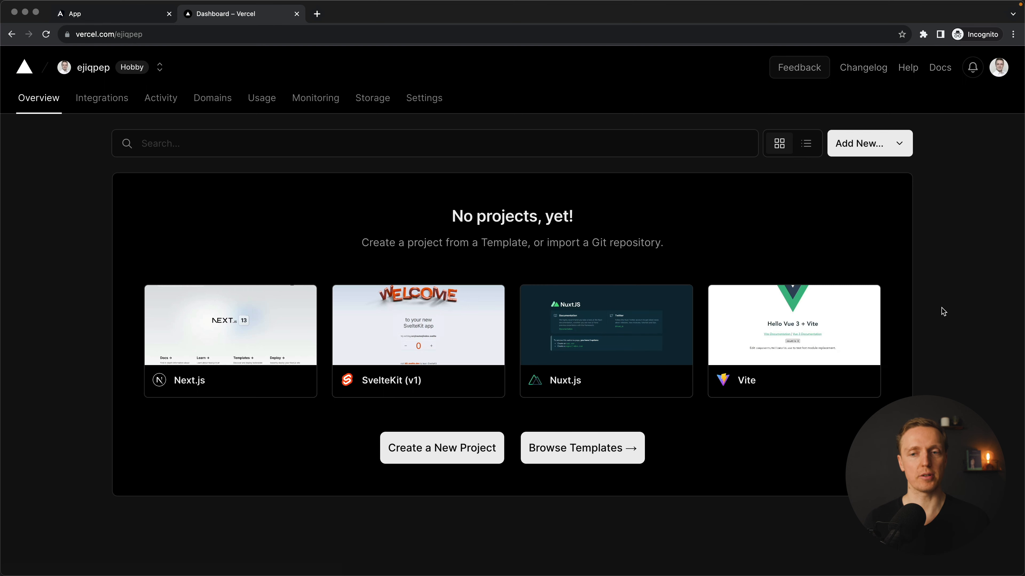
mouse_move(230, 324)
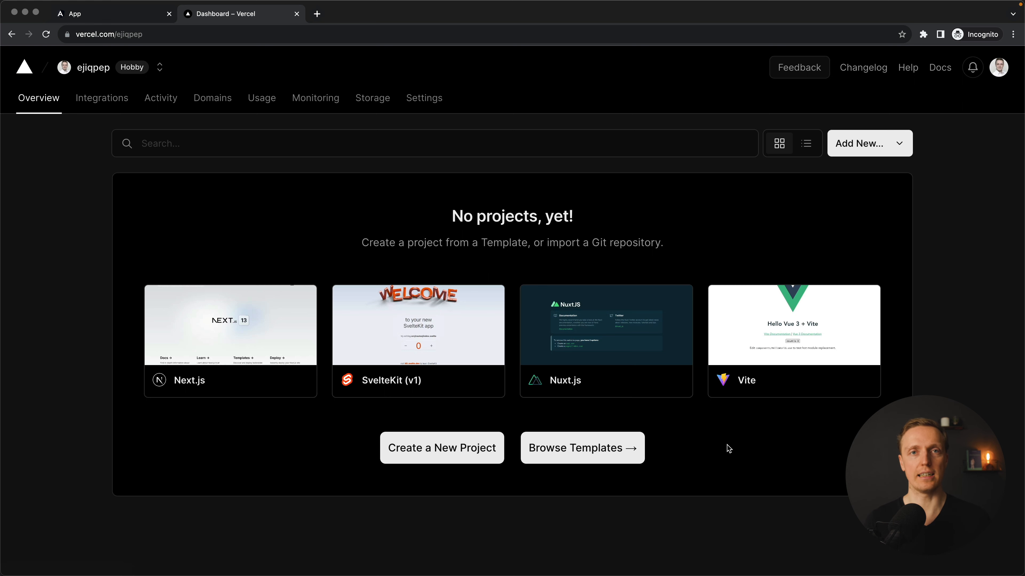
- Show the local todos app at localhost:4200 with items c and dddd, then switch to Terminal
click(111, 13)
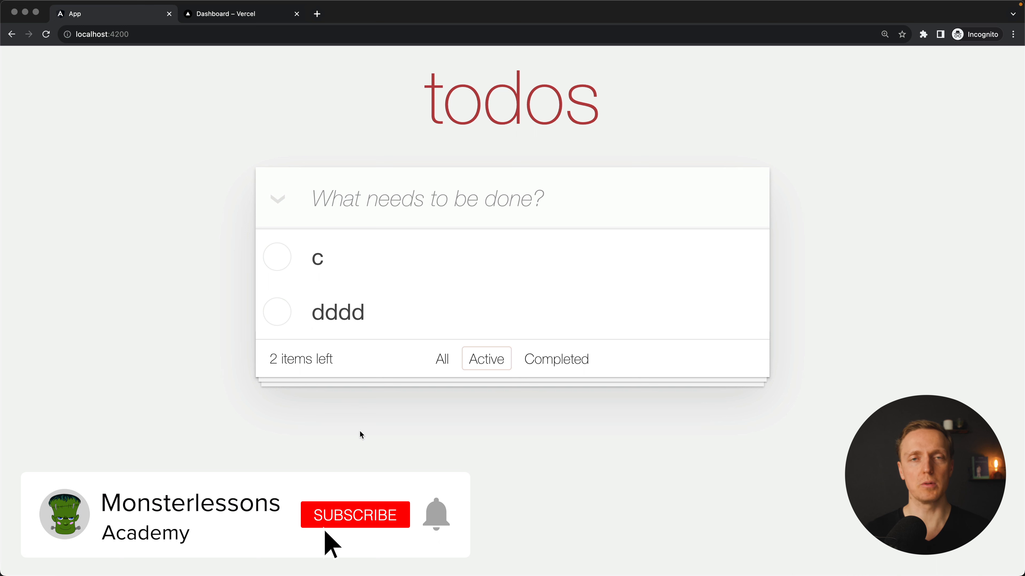
click(355, 515)
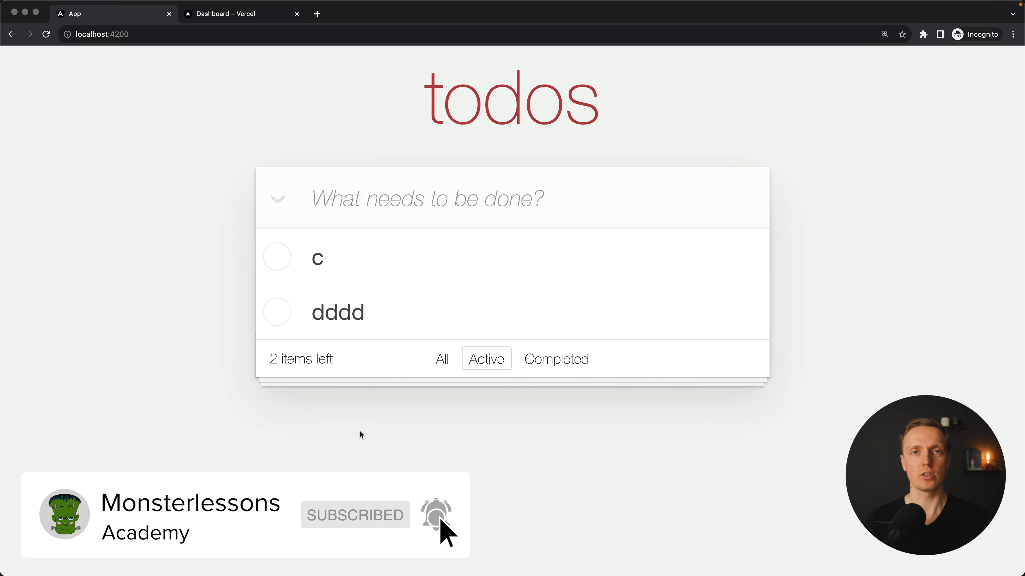
click(436, 515)
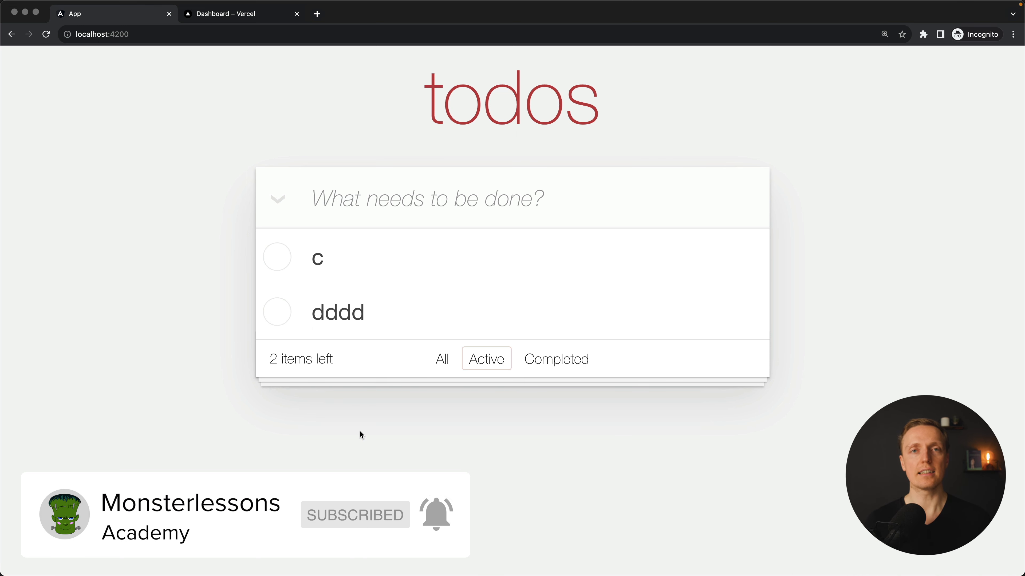
key(cmd+tab)
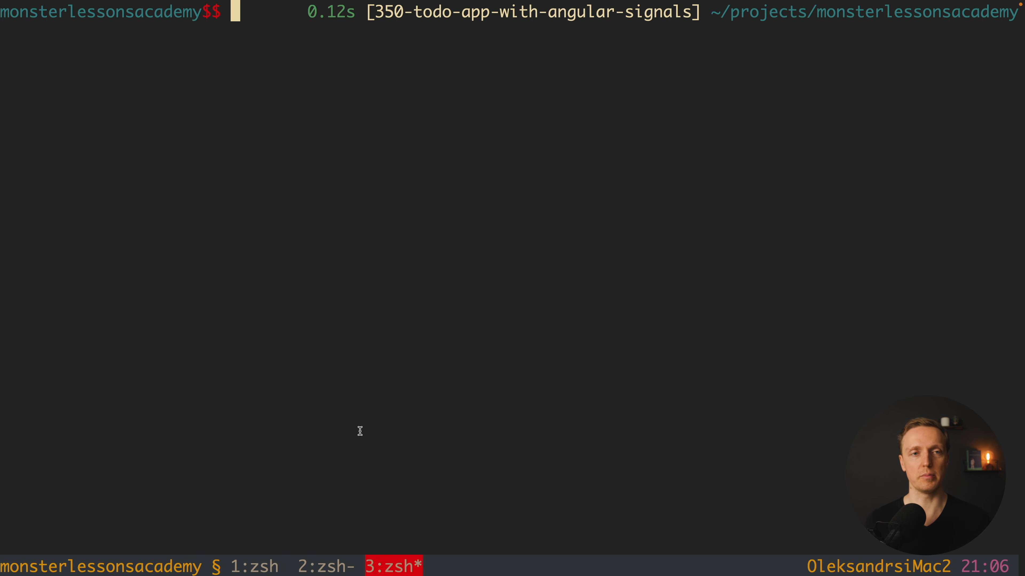
- Run a global npm install of the deployment CLI from the project folder
text(npm i -g netlify-cli)
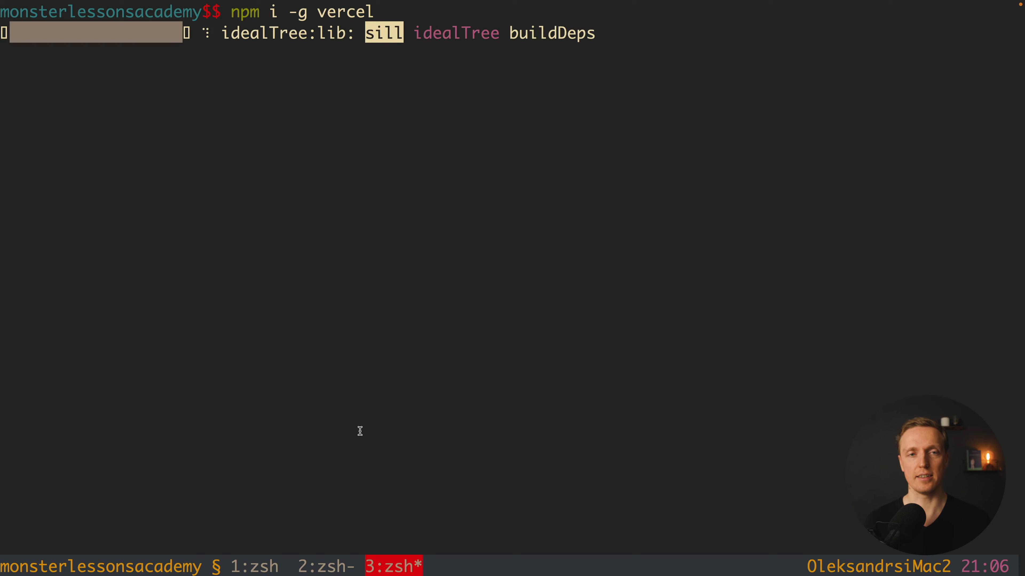
key(enter)
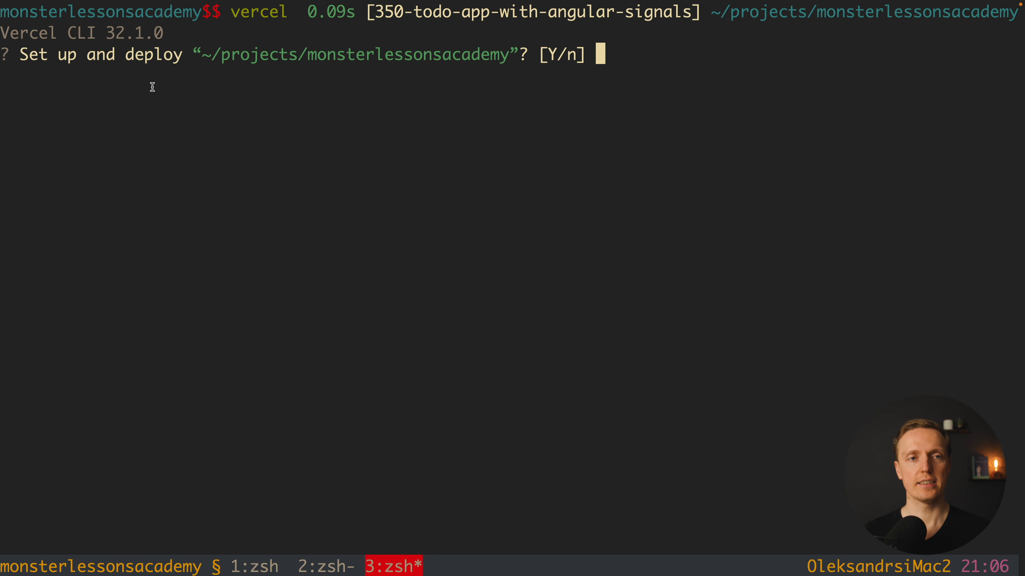
mouse_move(99, 82)
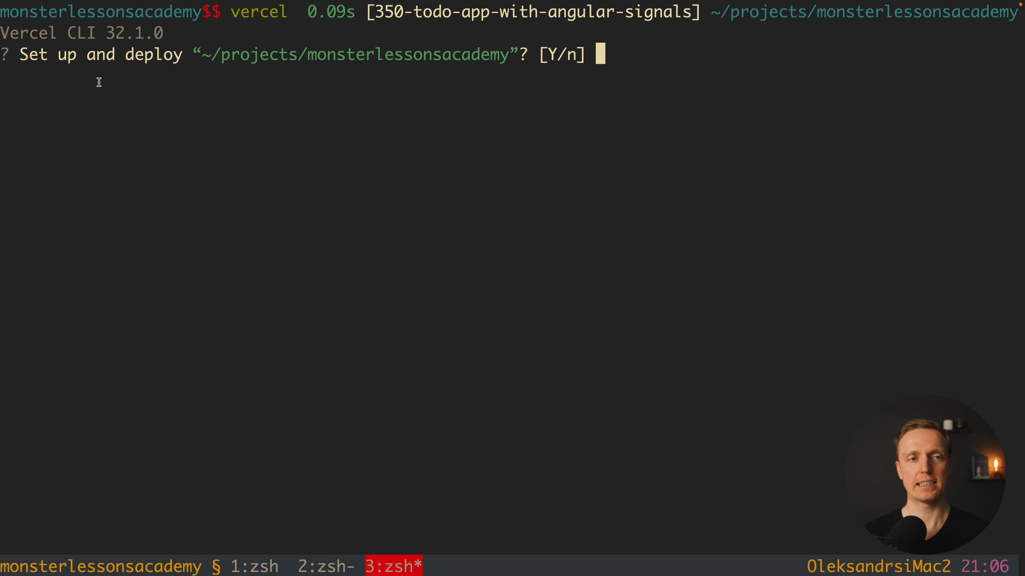
mouse_move(443, 84)
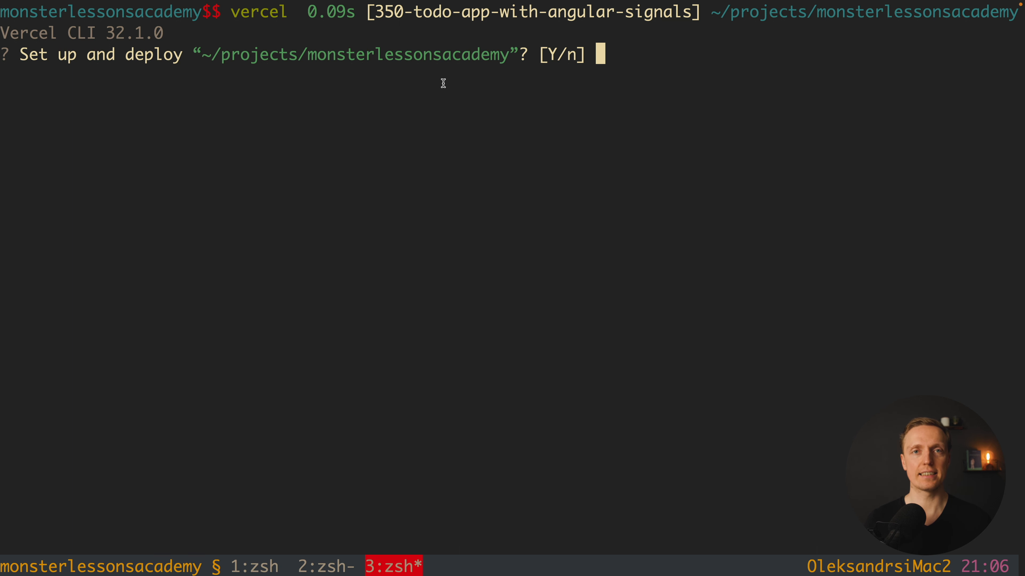
- Answer y to set up, N to linking, name the project todo-list and accept ./ as code location
text(y)
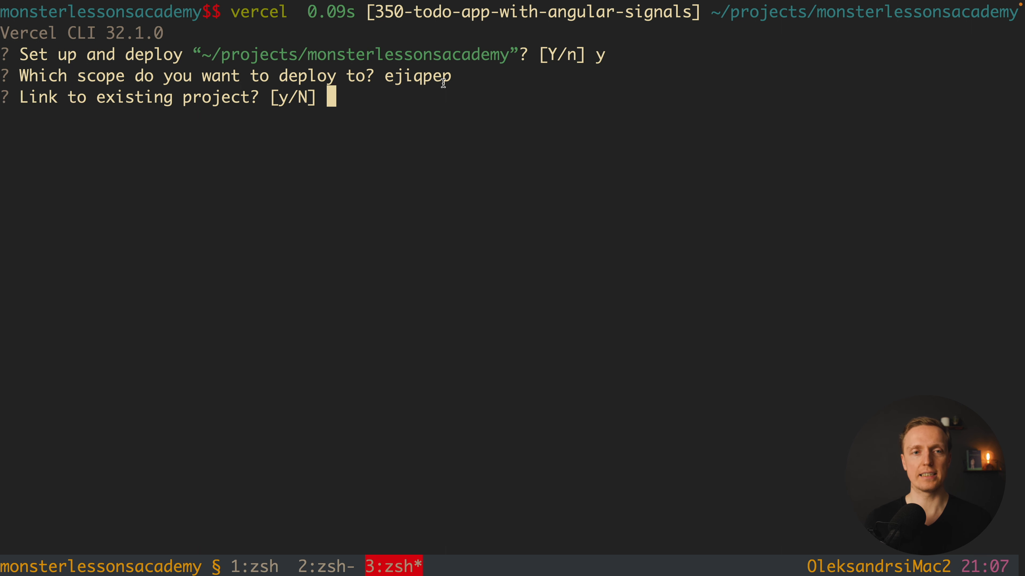
text(N)
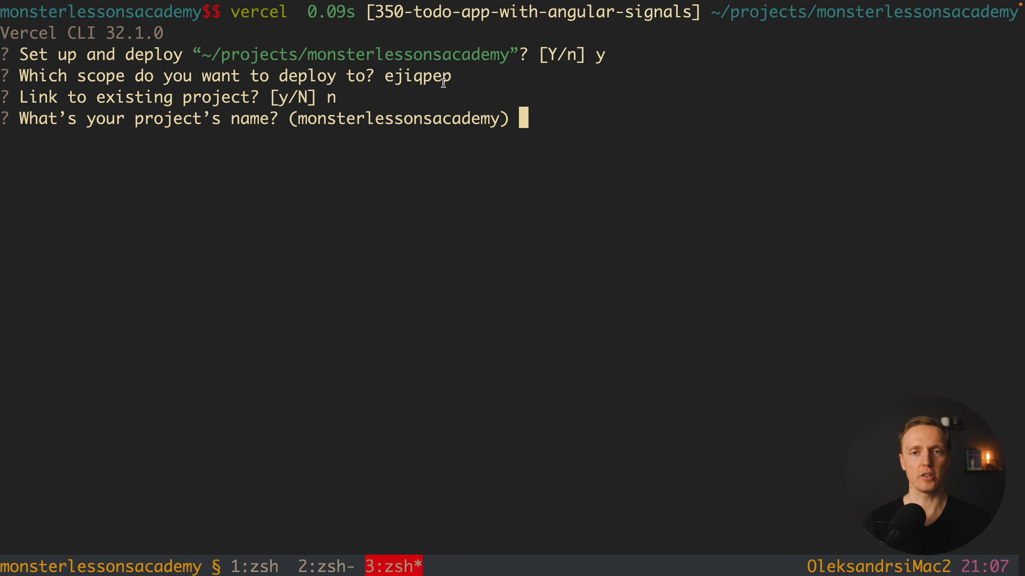
text(todo-li)
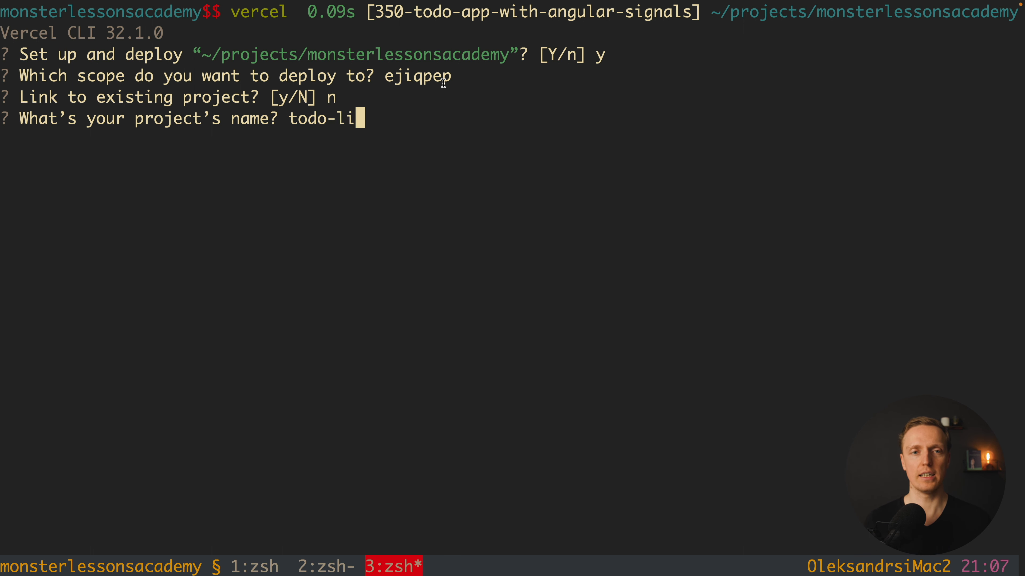
key(enter)
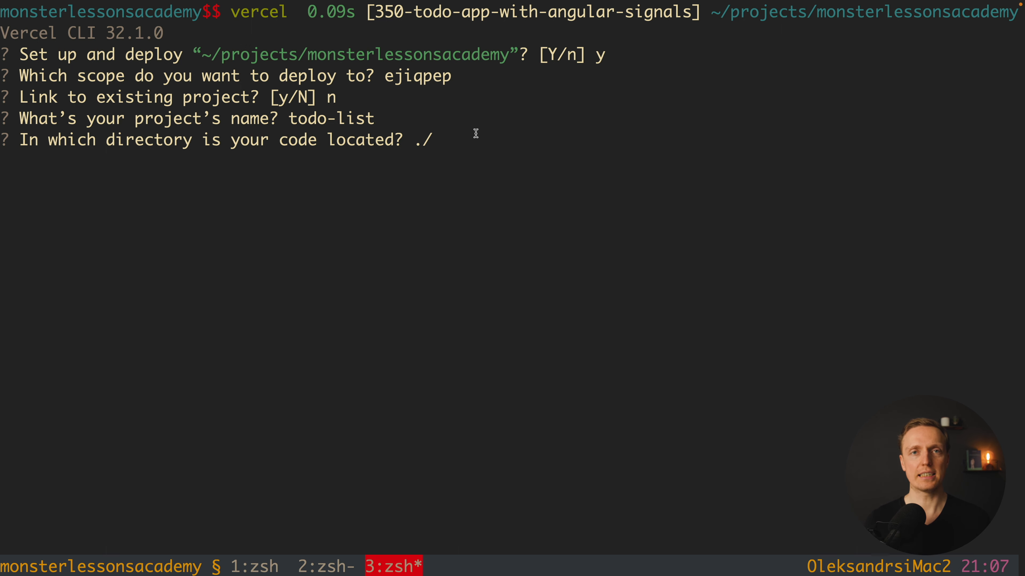
key(enter)
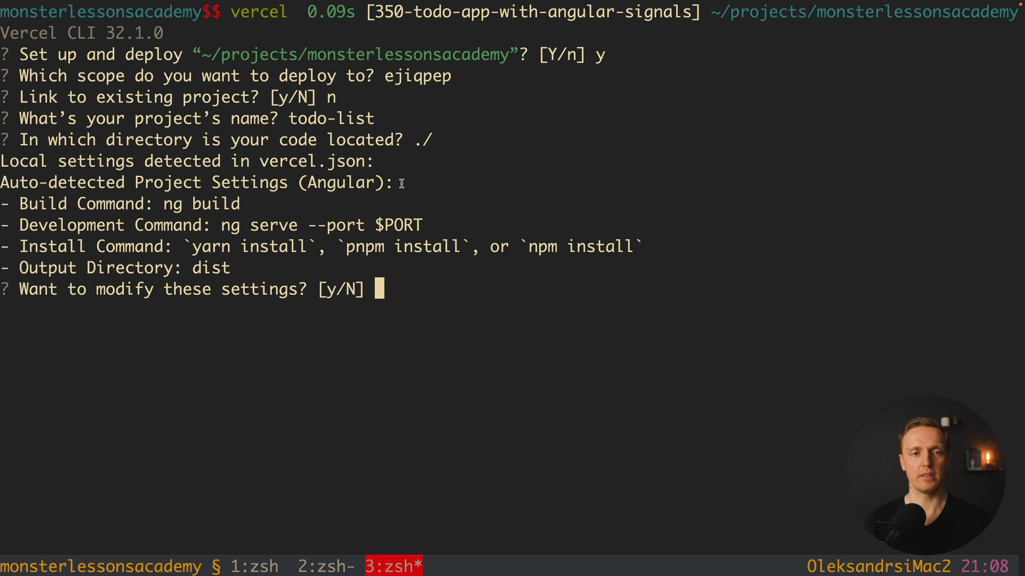
mouse_move(168, 204)
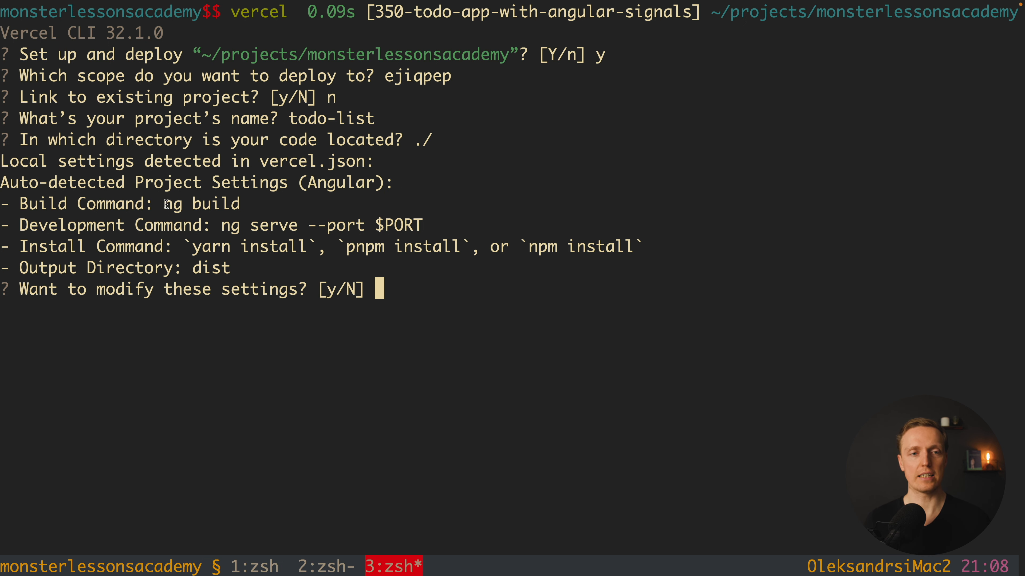
- Highlight the auto-detected build command ng build in the project settings
double_click(203, 203)
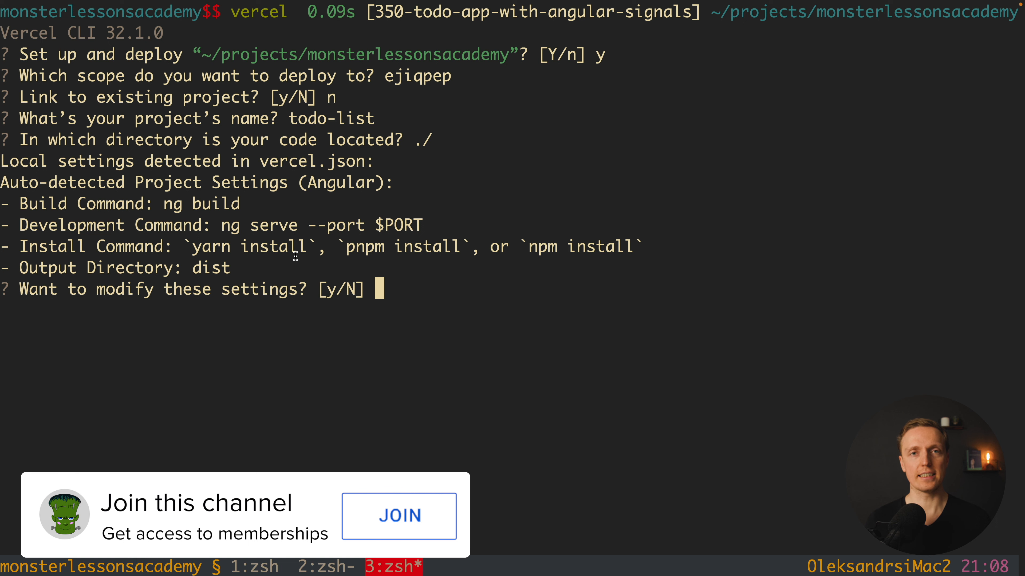
mouse_move(416, 533)
text(n)
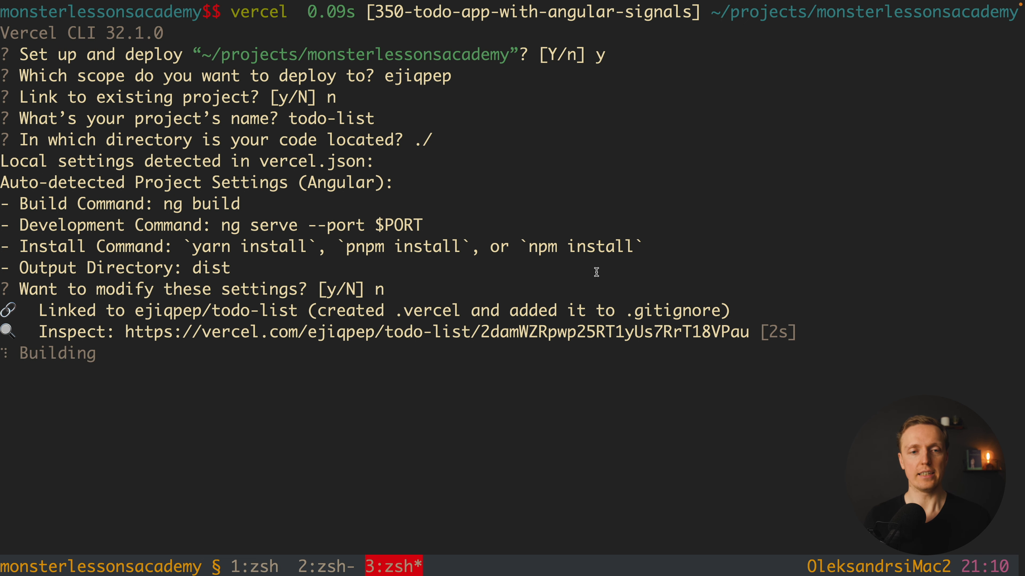
mouse_move(321, 341)
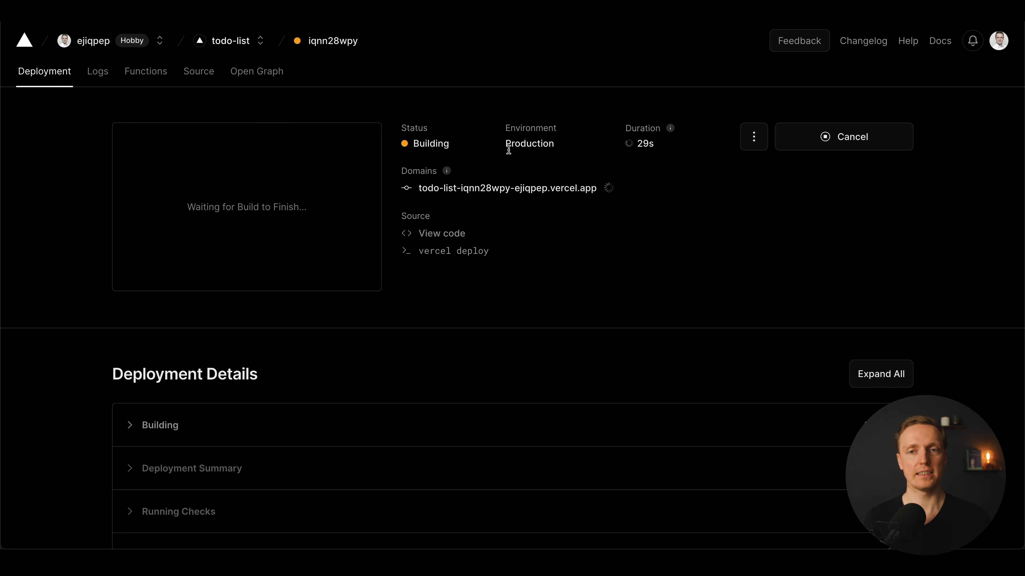
mouse_move(532, 226)
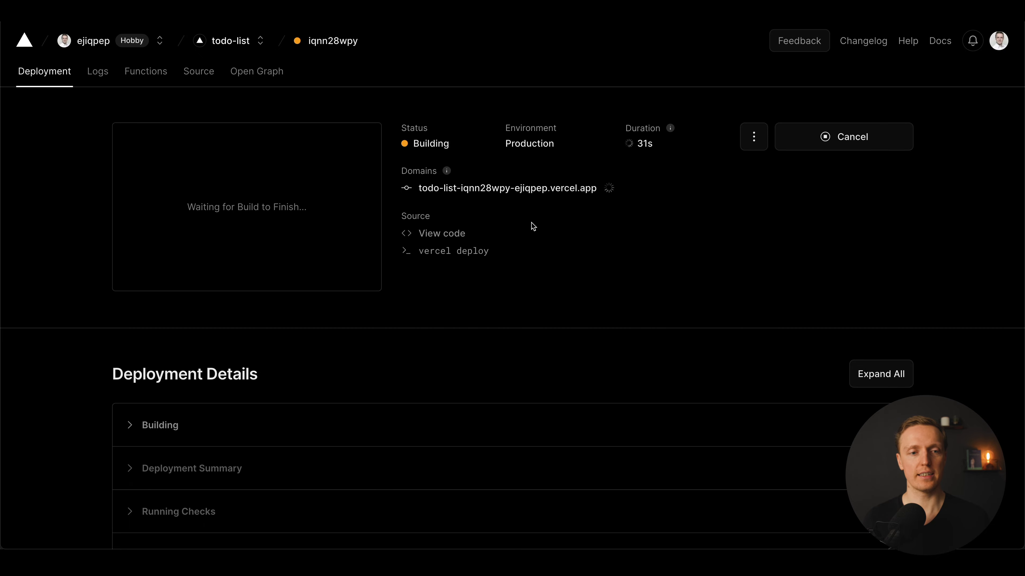
- Scroll to Deployment Details and expand the Building row of the todo-list deployment
scroll(down, 3)
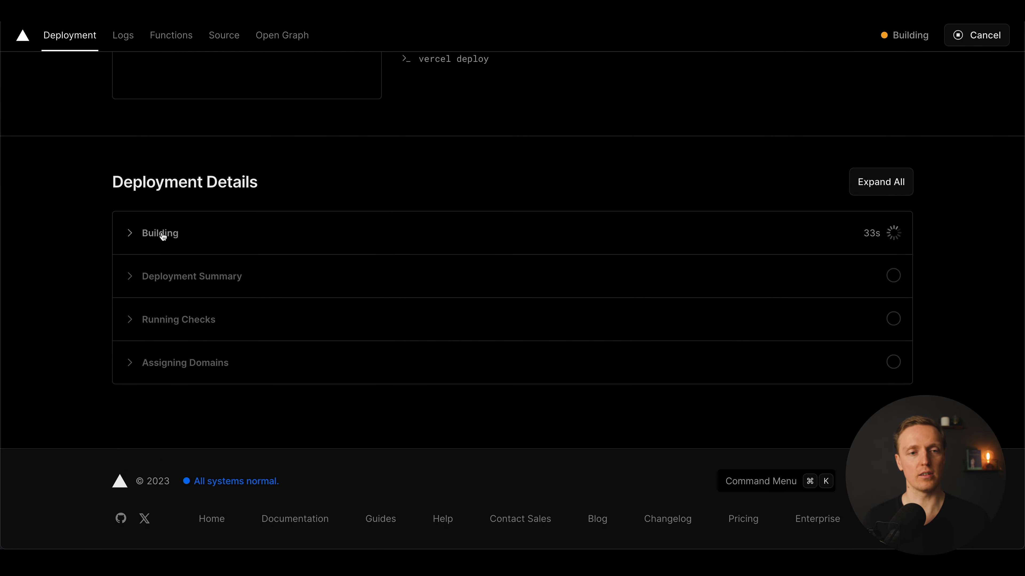
click(159, 233)
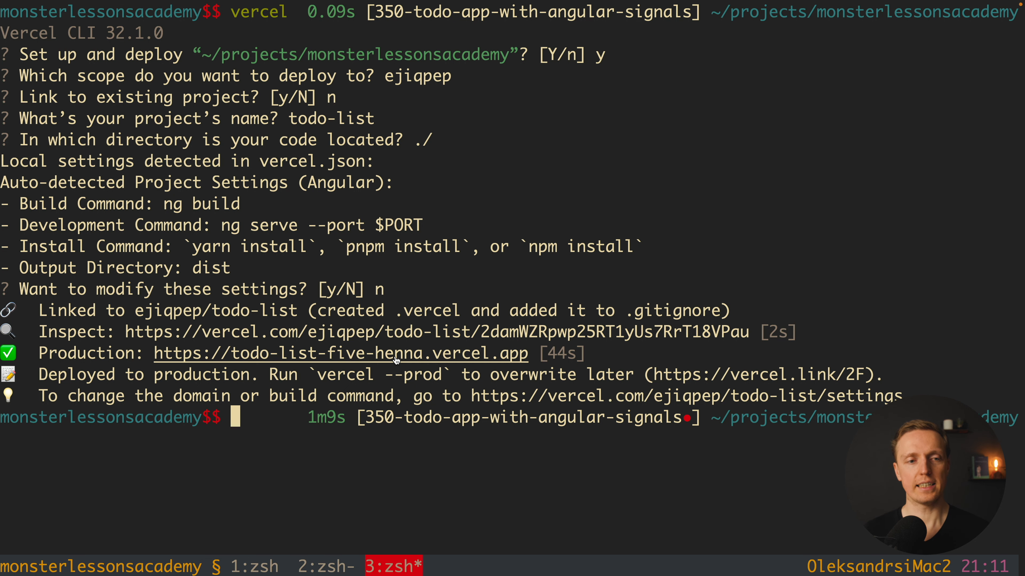
mouse_move(251, 358)
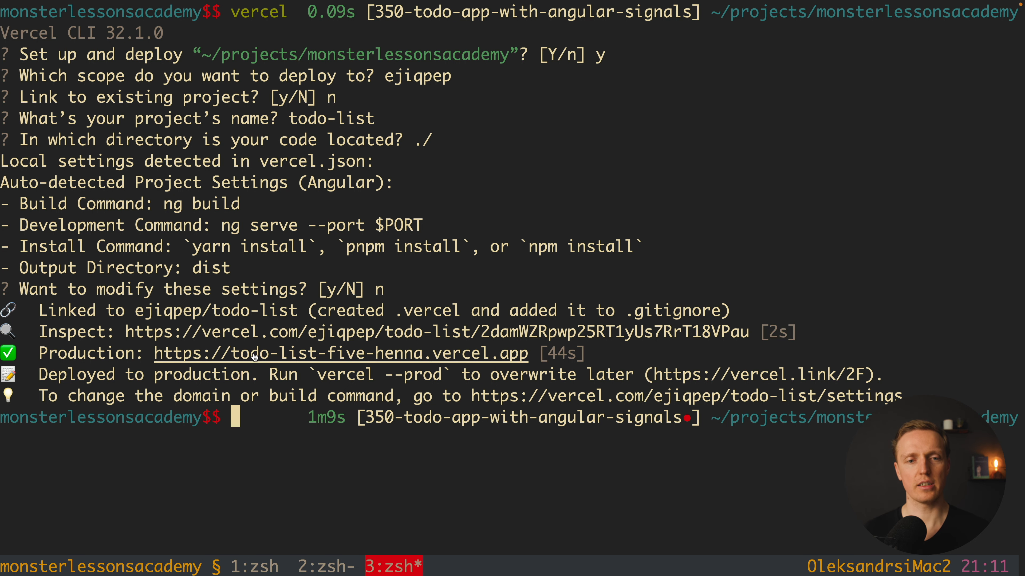
mouse_move(526, 359)
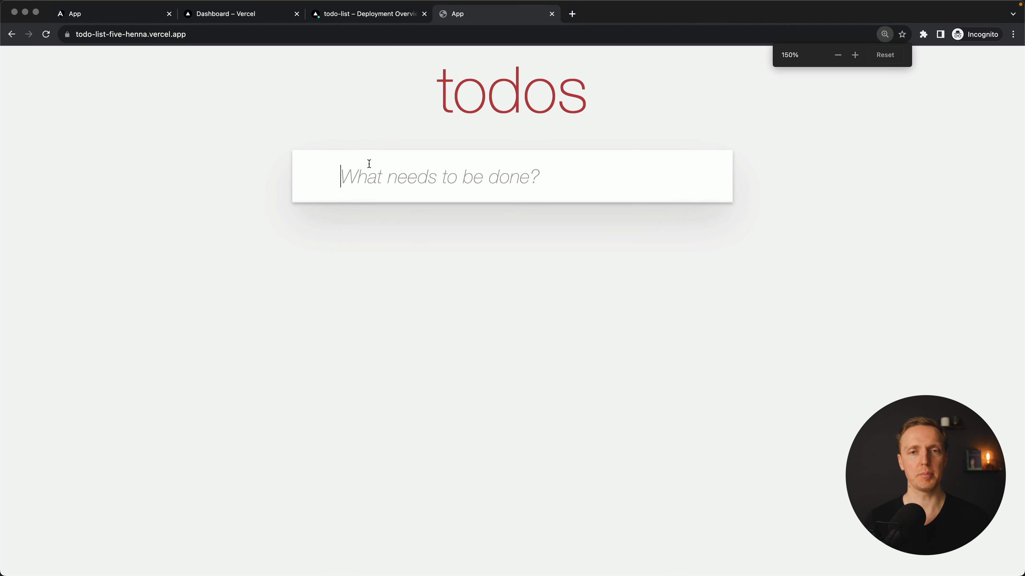
- Enter 'fefd' into the 'What needs to be done?' field of the deployed app
text(fefd)
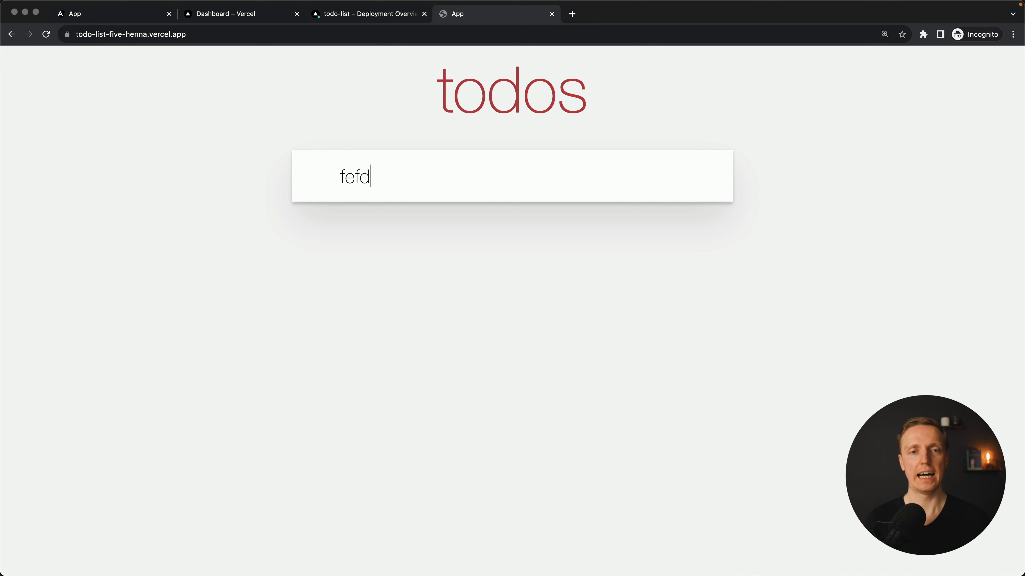